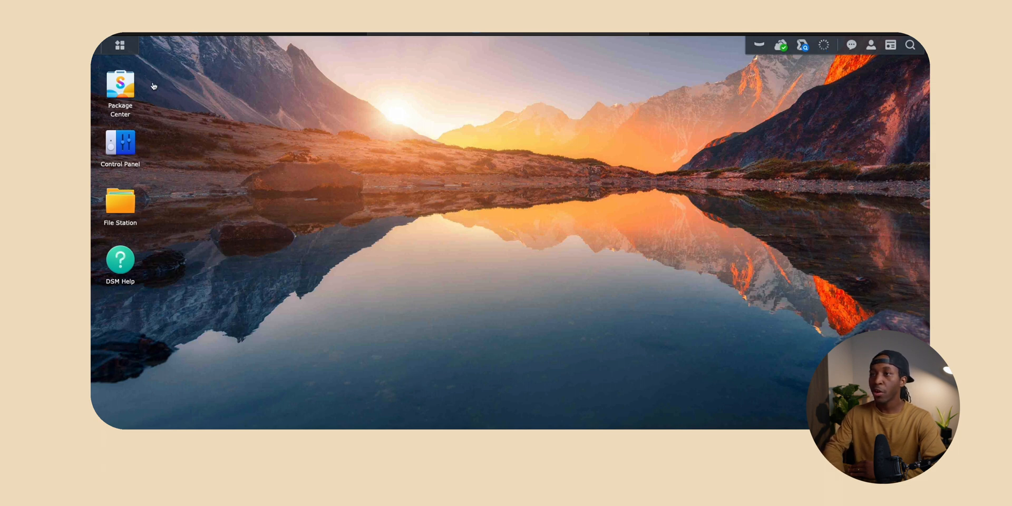
Open Control Panel from the main menu and go to User & Group
click(117, 45)
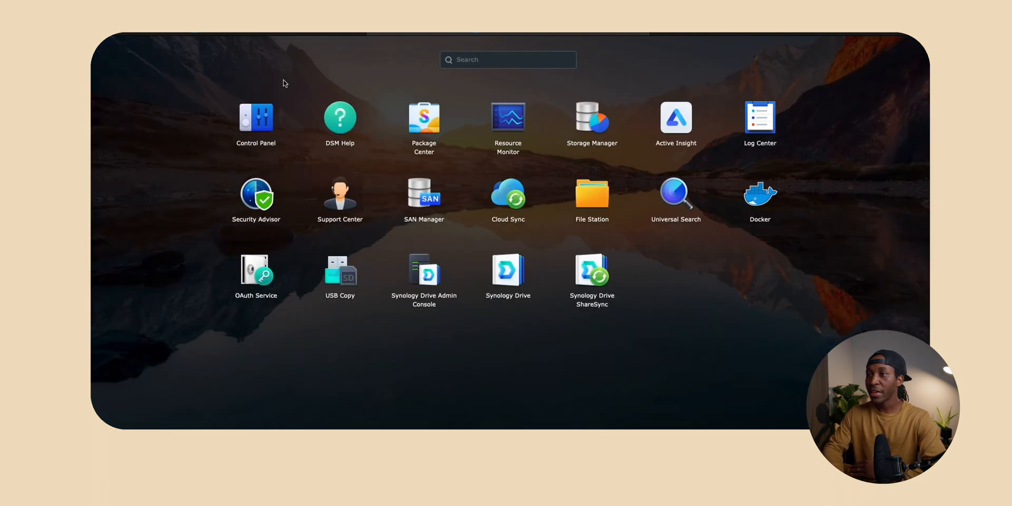
click(256, 117)
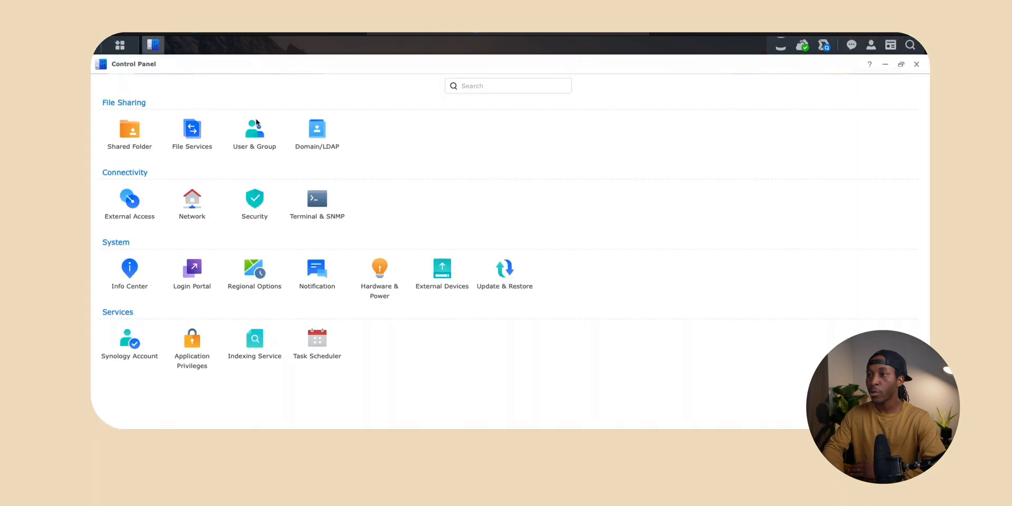
click(254, 129)
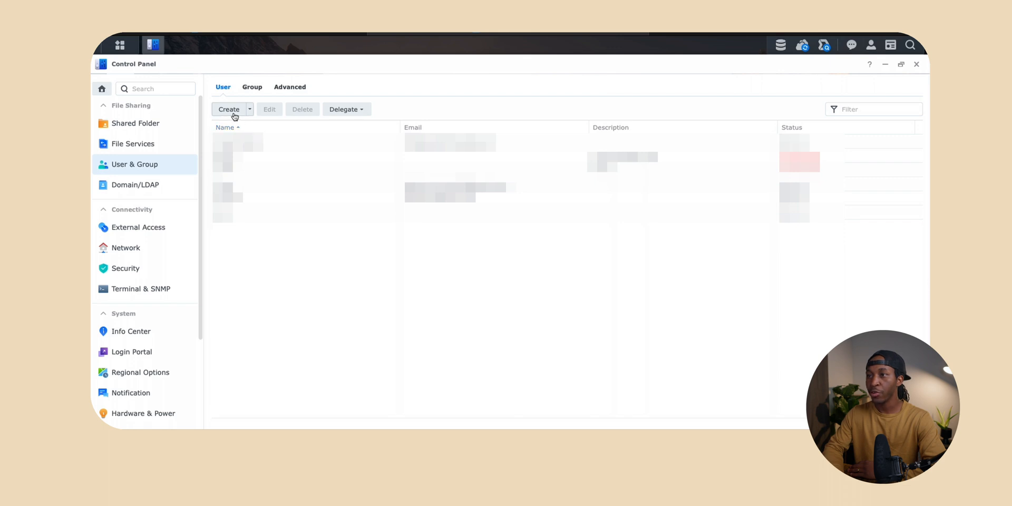
Start a new user and enter the name 'Joe' and email text 'bet'
click(229, 109)
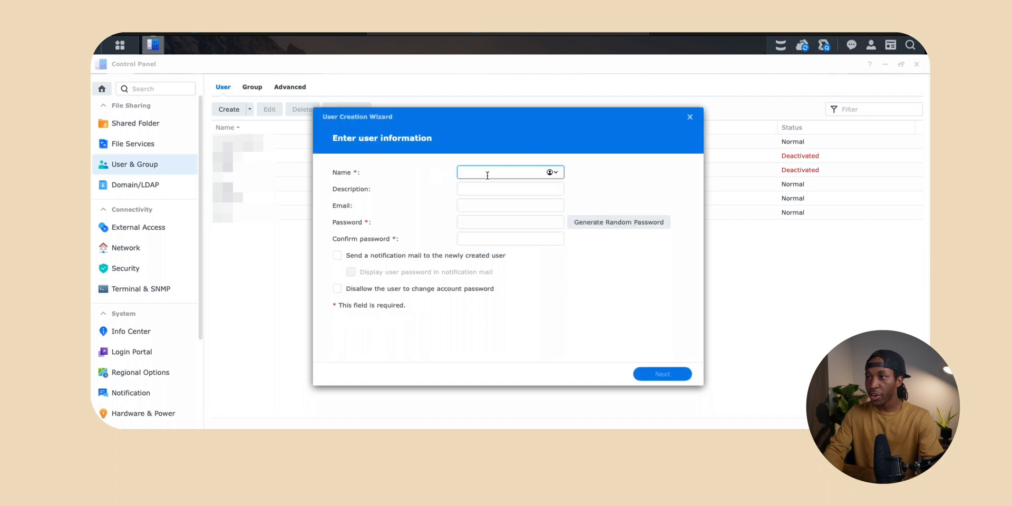
text(Joe)
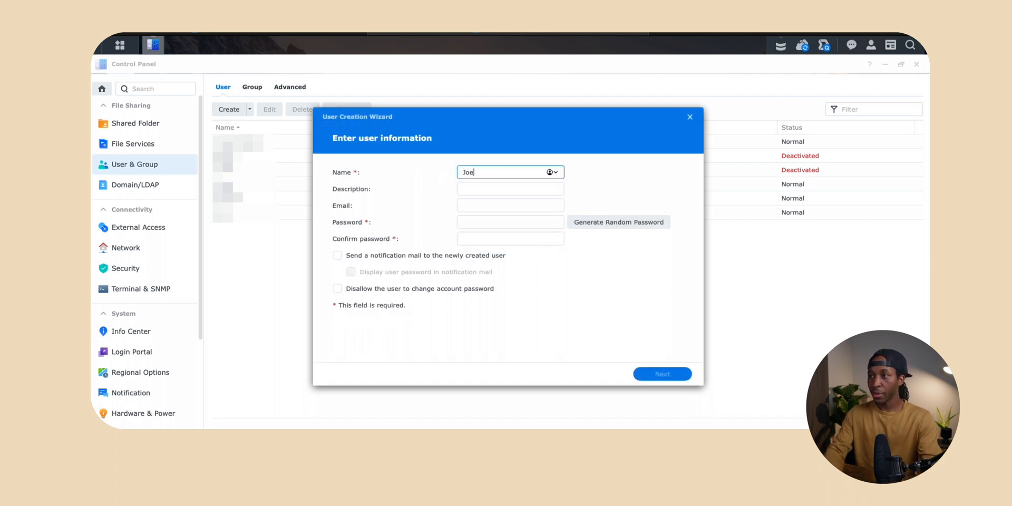
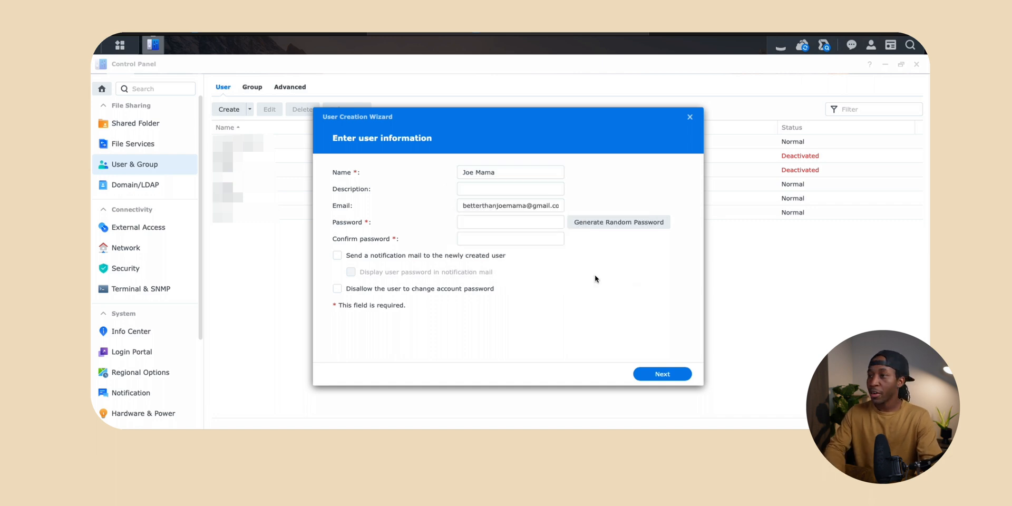
mouse_move(580, 288)
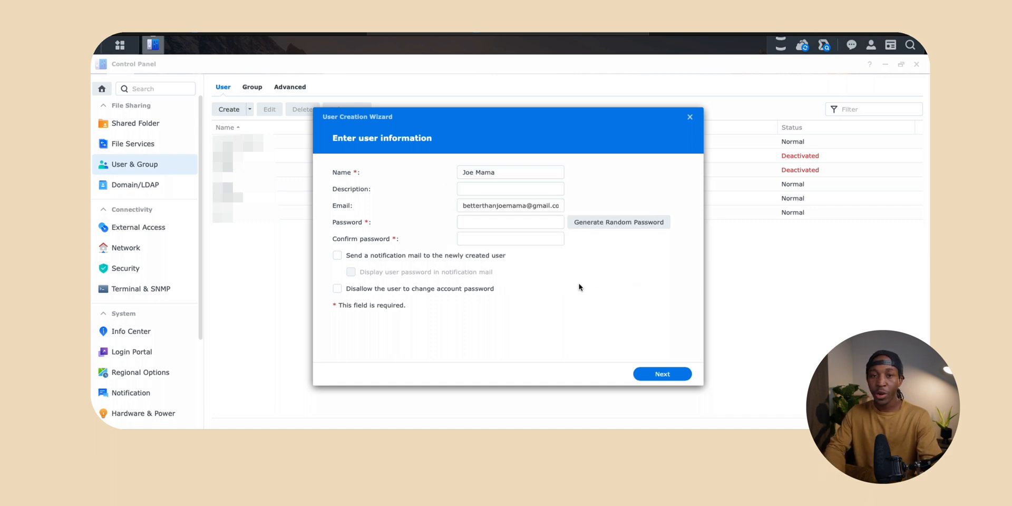
mouse_move(632, 228)
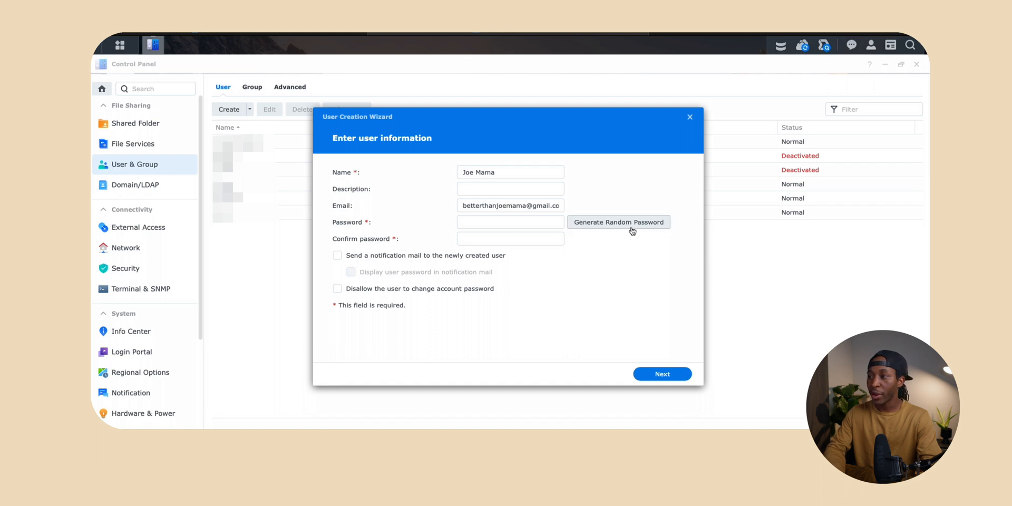
Set a generated random password and enable notification email including the password
click(618, 222)
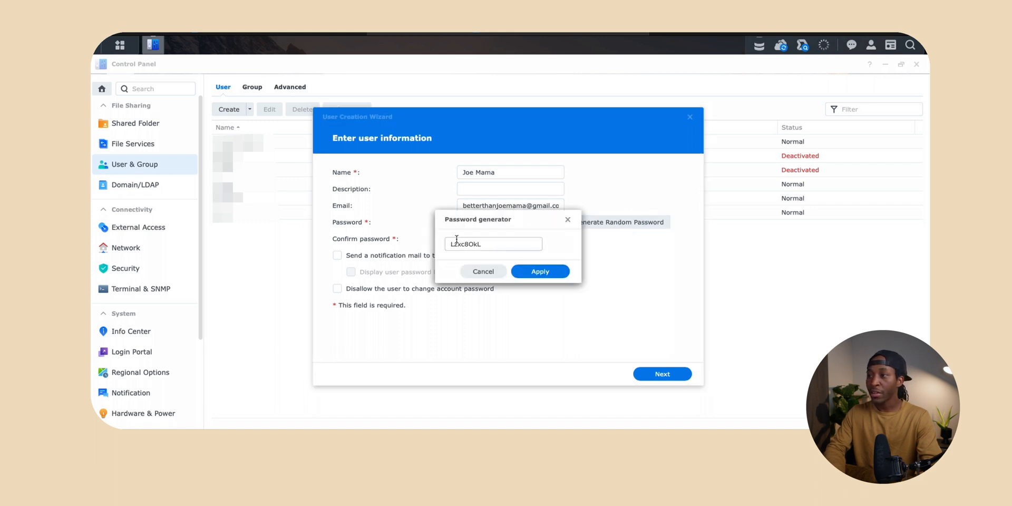
click(540, 271)
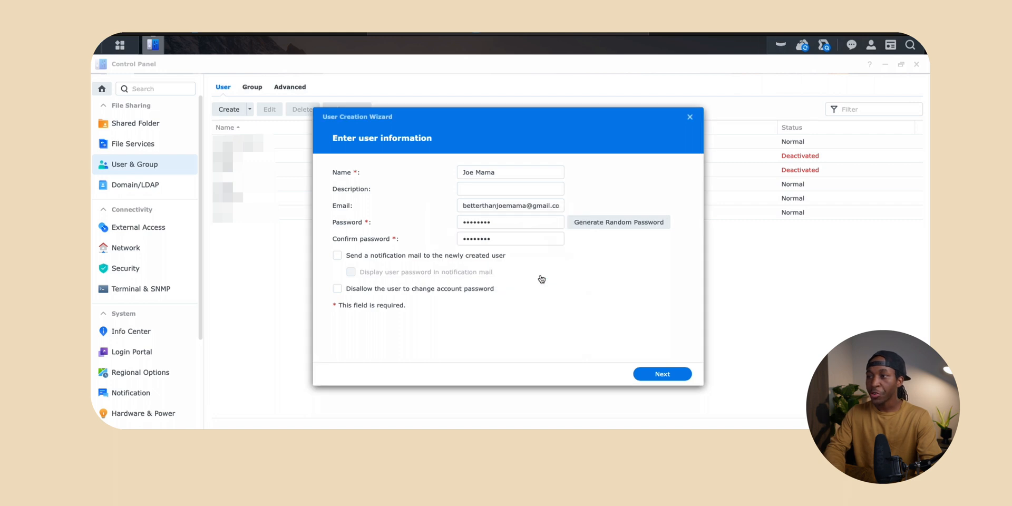
click(337, 255)
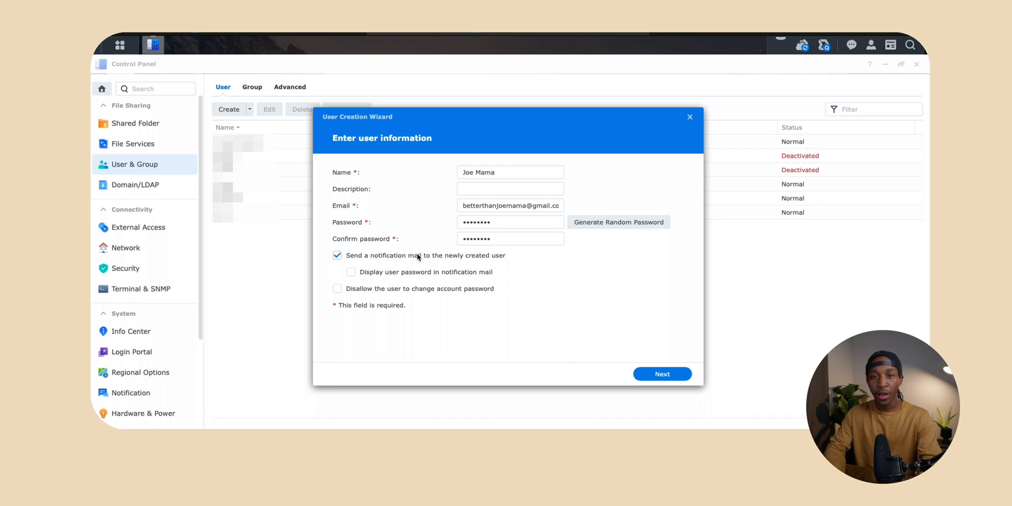
click(351, 272)
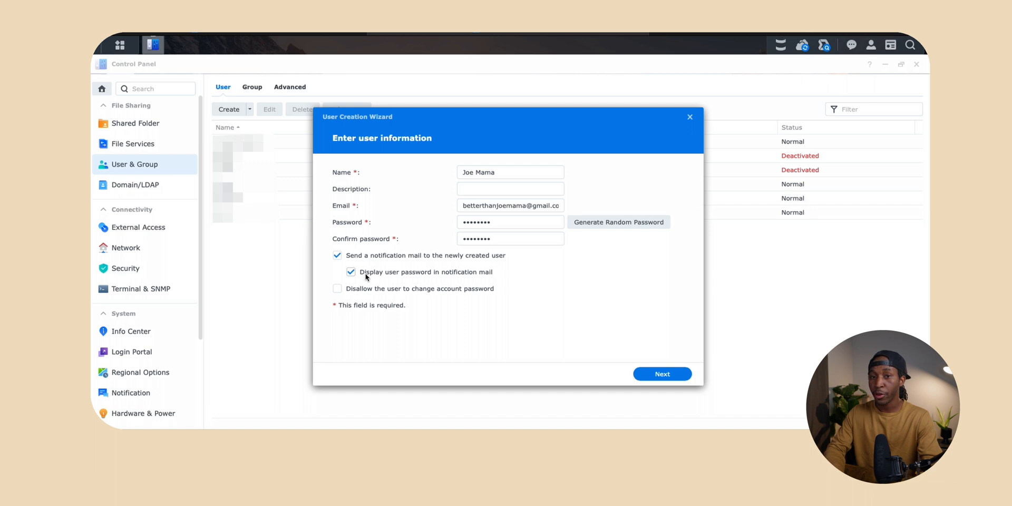
click(662, 374)
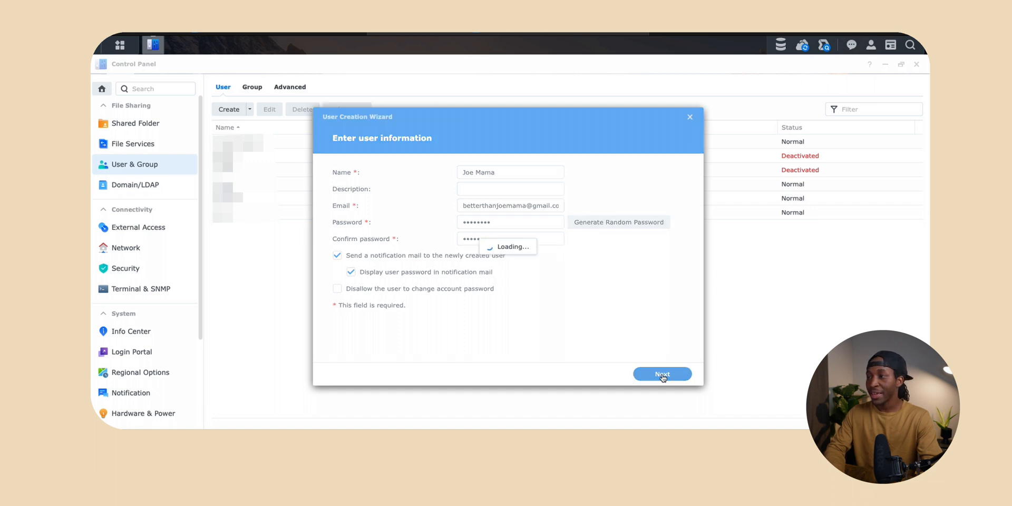
Keep default group and permission settings and create the user account
click(663, 374)
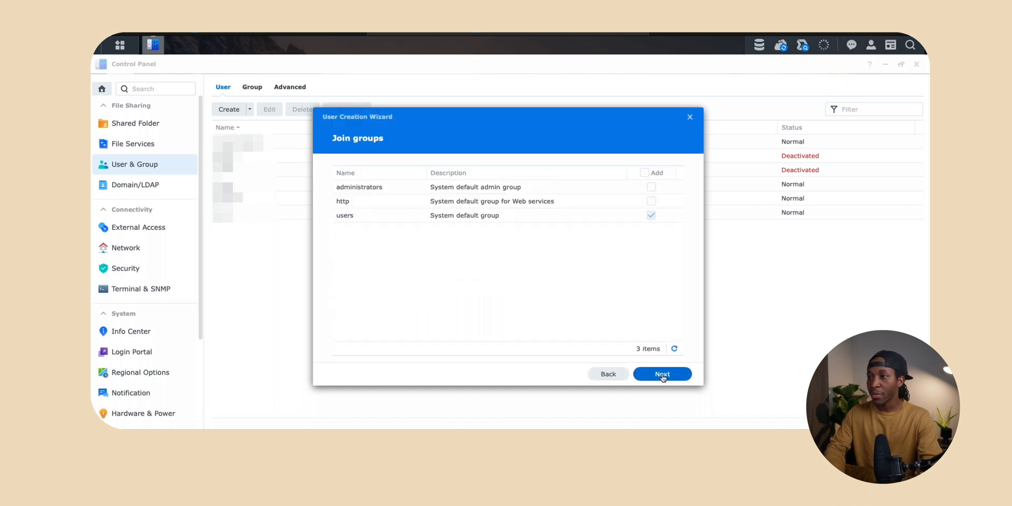
click(662, 374)
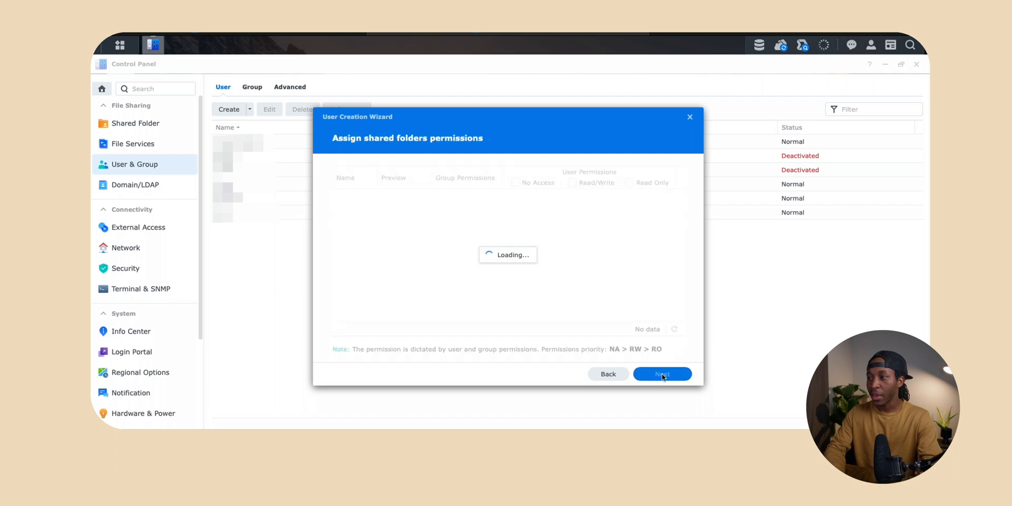
click(662, 374)
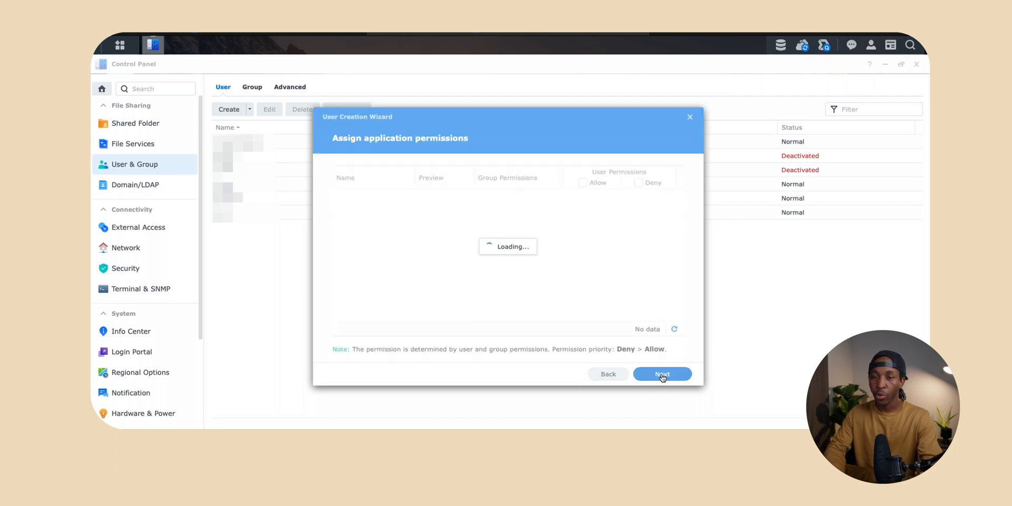
click(662, 373)
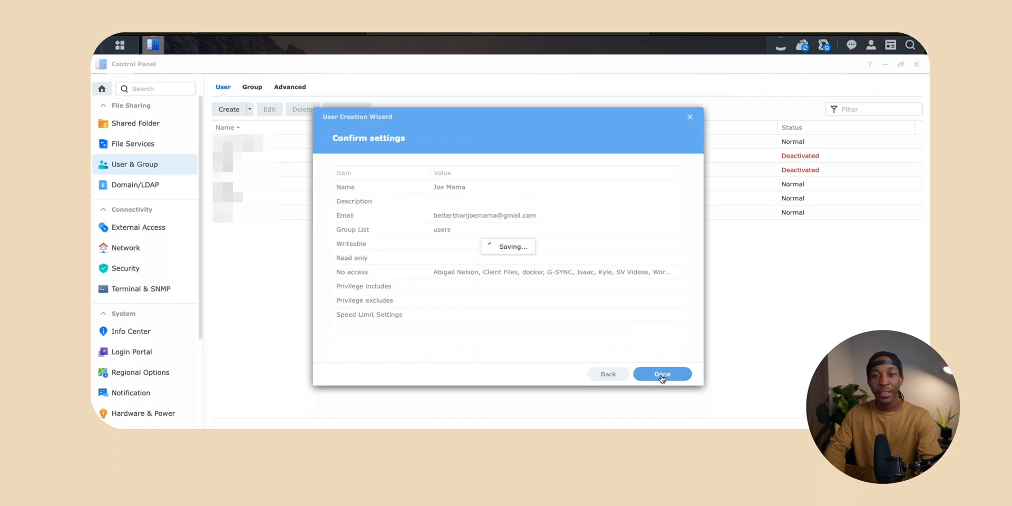
click(662, 375)
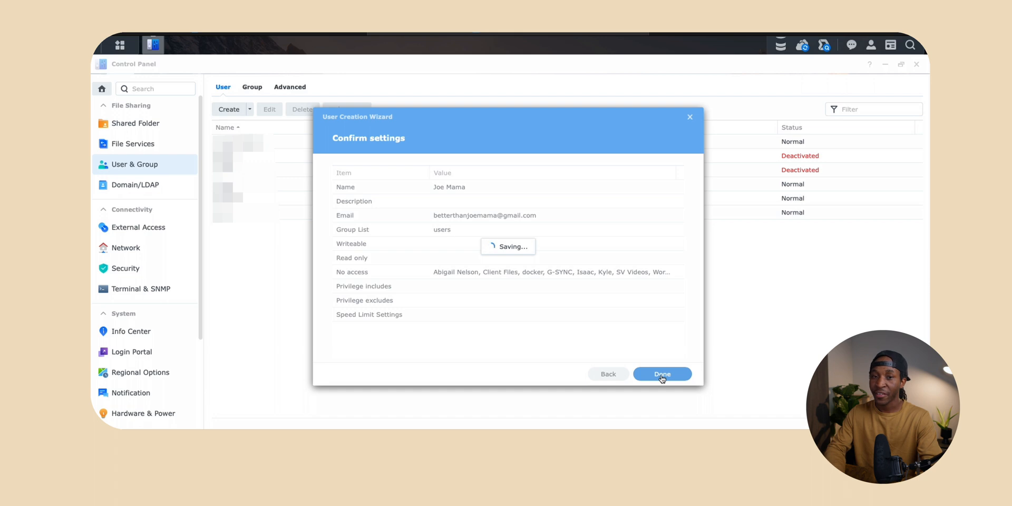
click(662, 373)
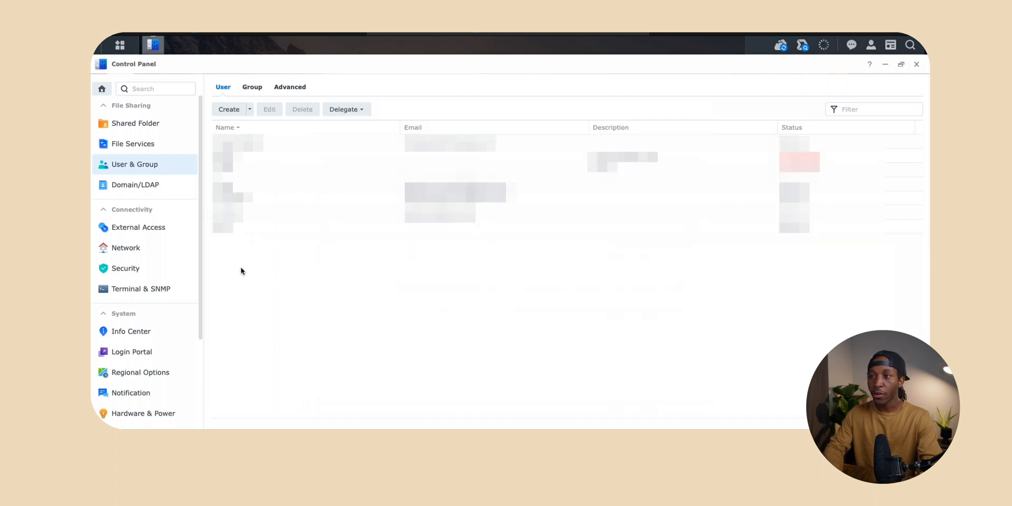
Go to Shared Folder and choose Create Shared Folder from the Create menu
click(135, 124)
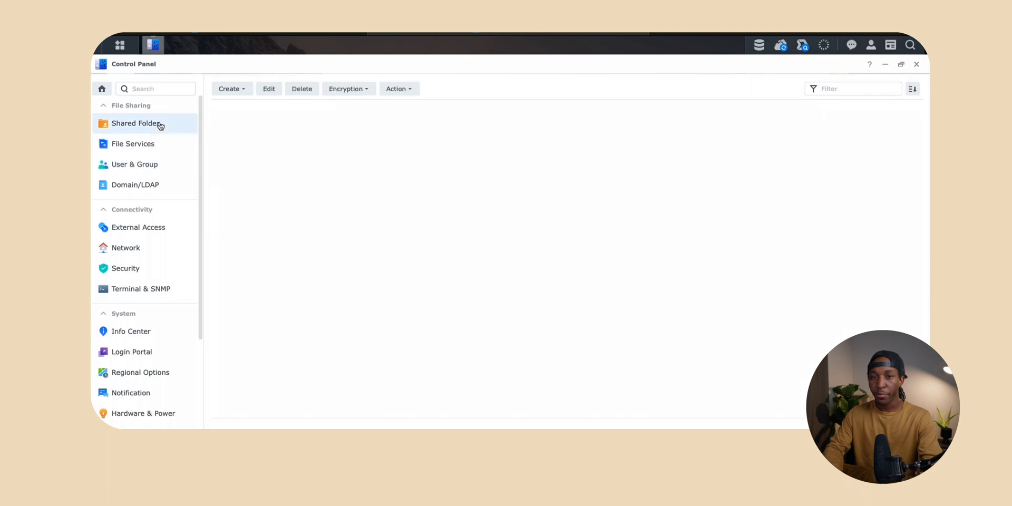
mouse_move(221, 110)
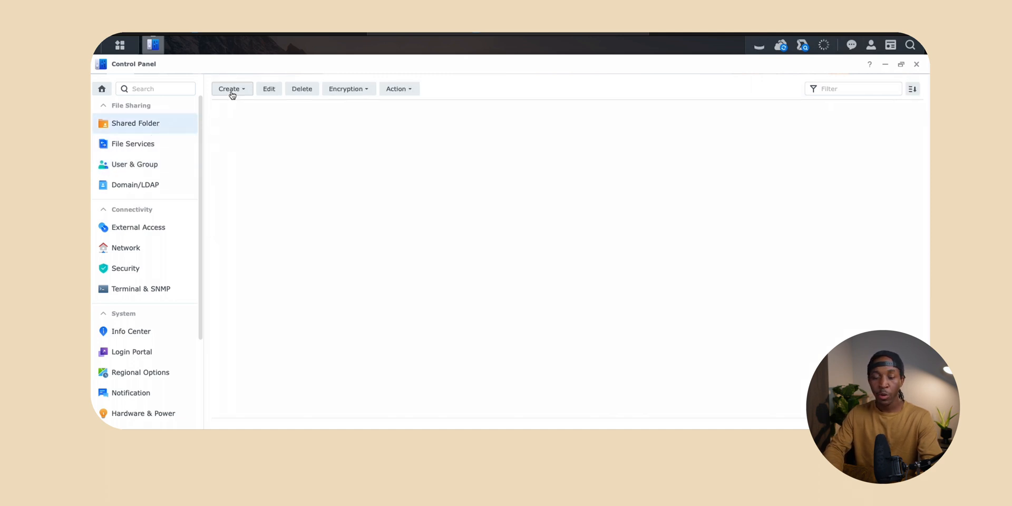
click(232, 88)
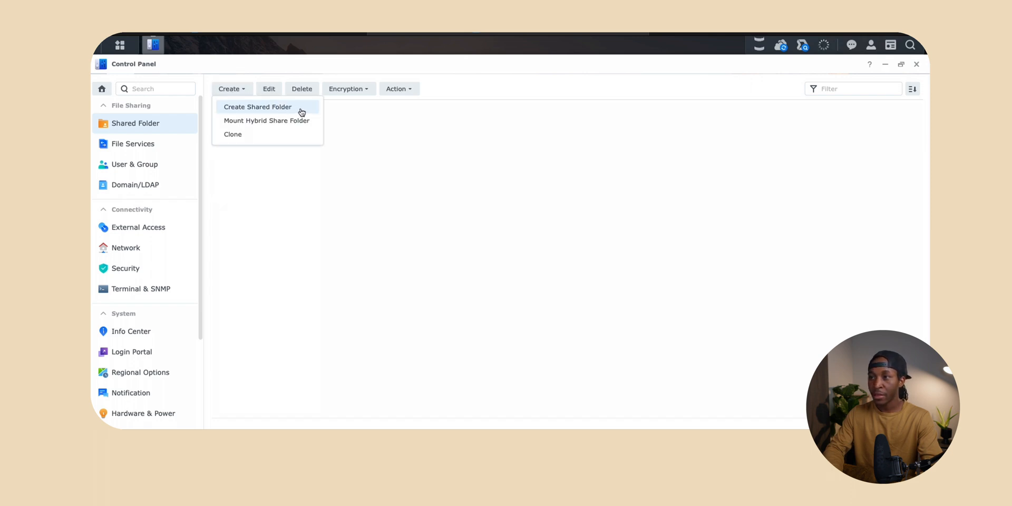
click(257, 107)
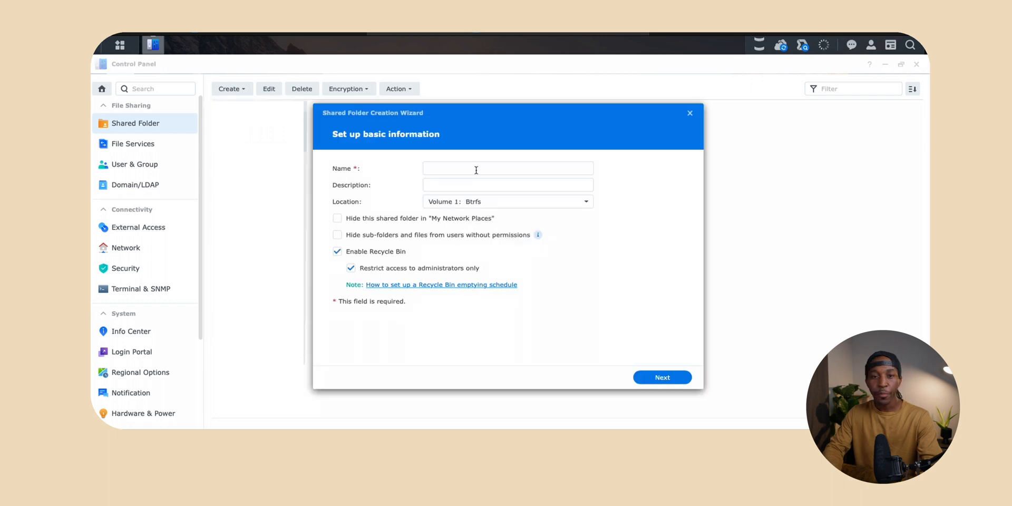
Name the shared folder 'Edito' and pass the basic information and encryption steps
click(508, 169)
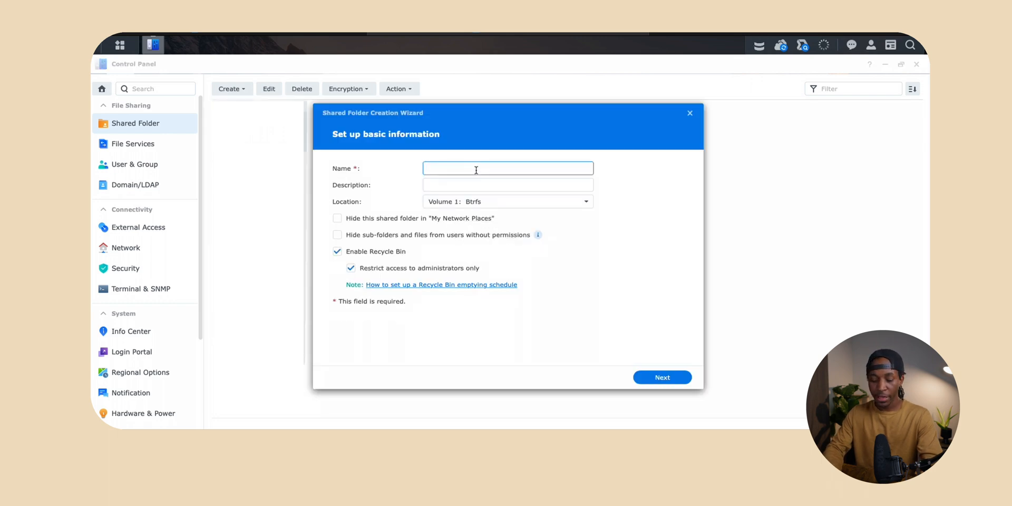
text(Editor Joe Mama)
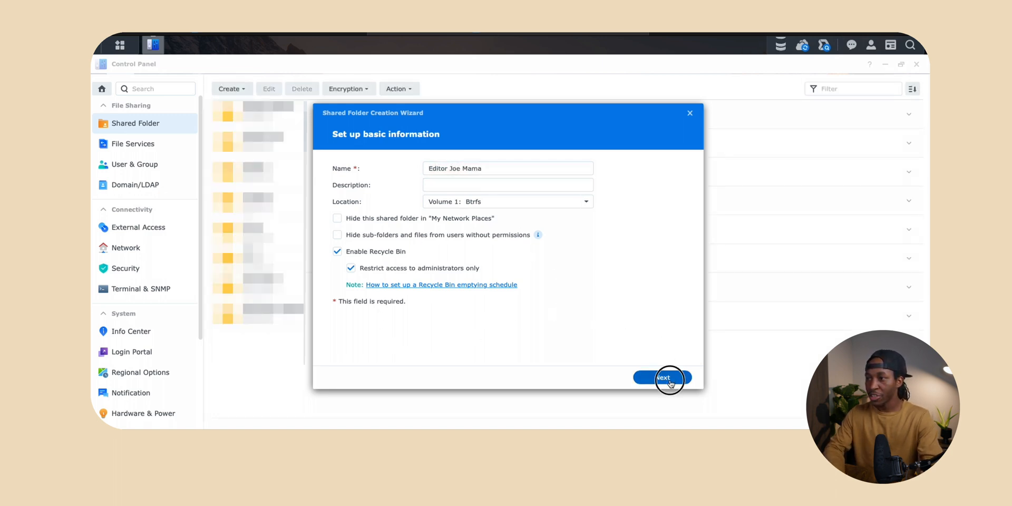
click(663, 378)
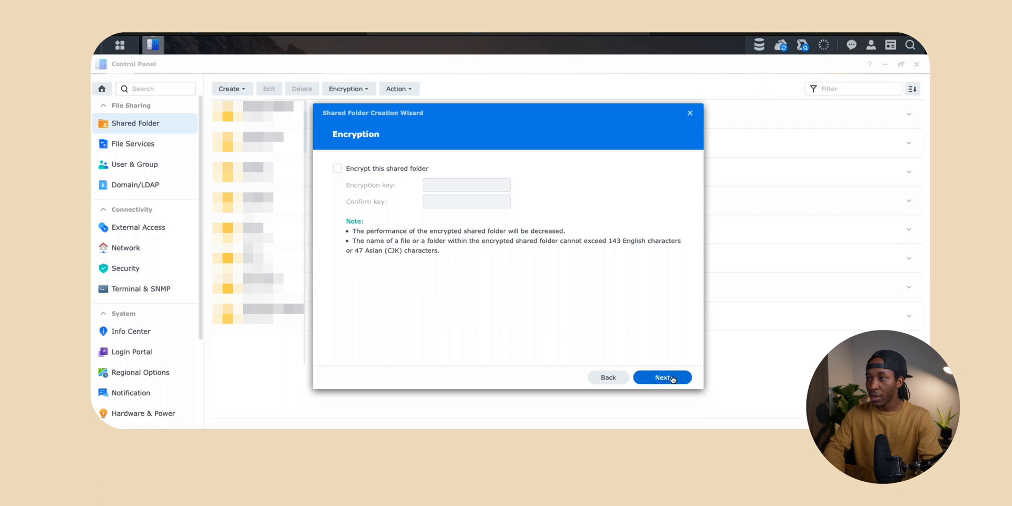
click(663, 377)
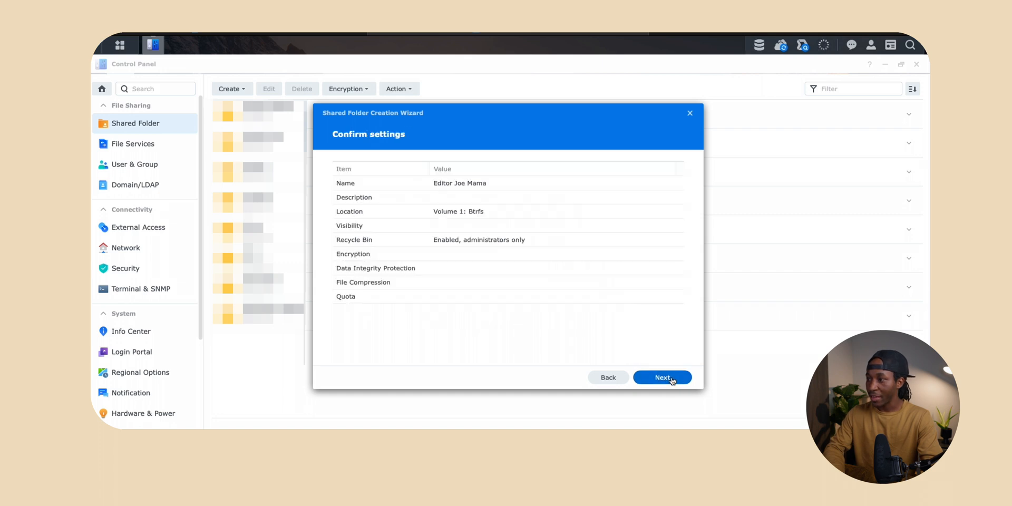
Create the folder and grant the editor Read/Write permission
click(663, 377)
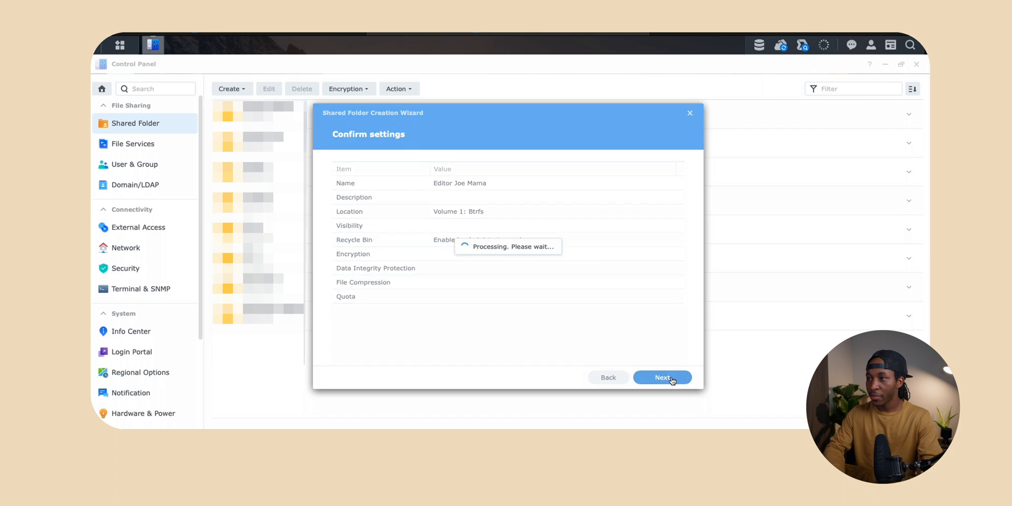
click(662, 377)
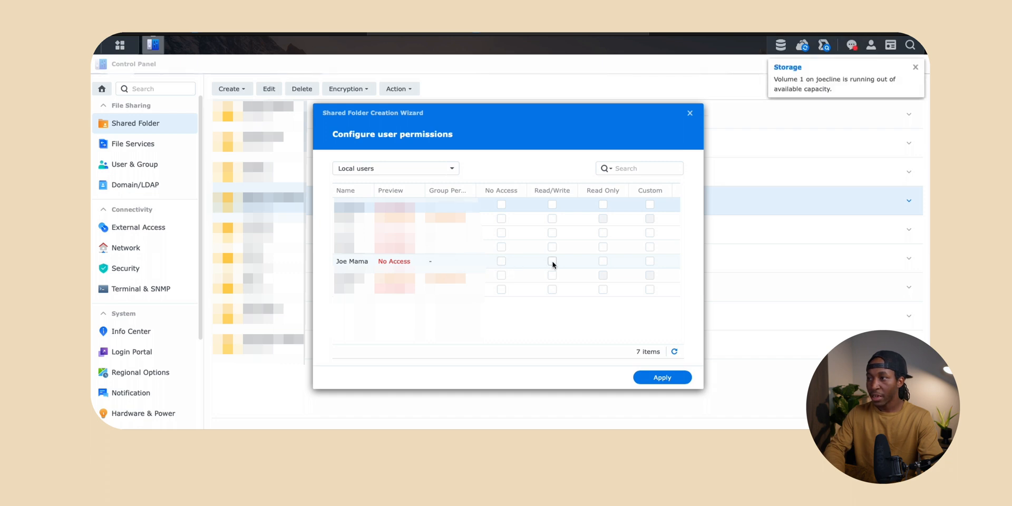
click(552, 261)
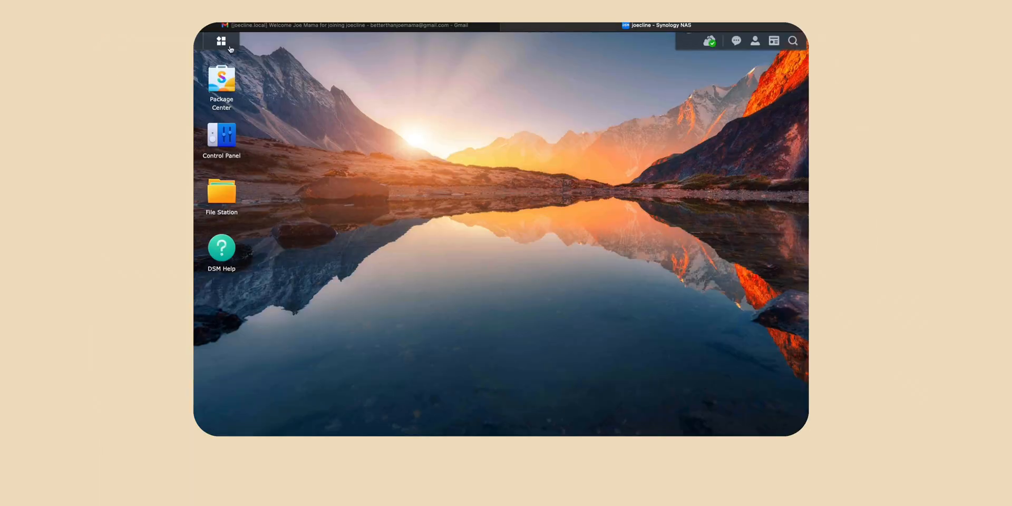
Open the Synology Drive Admin Console's Team Folder list
click(221, 41)
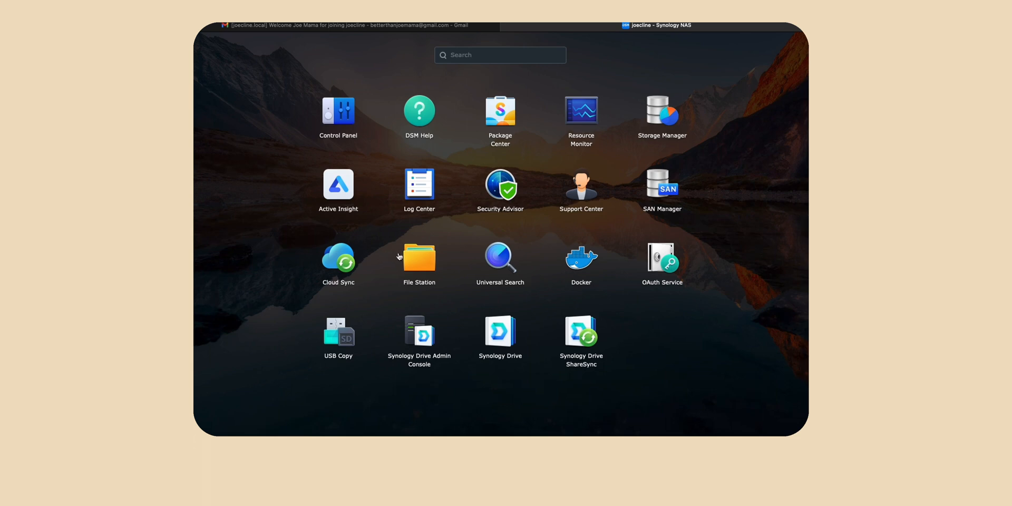
mouse_move(416, 319)
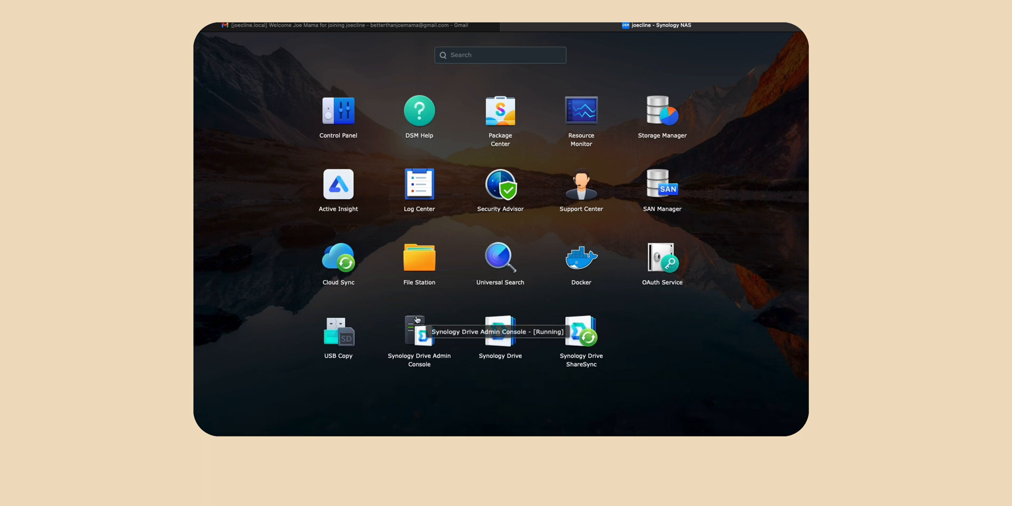
click(419, 330)
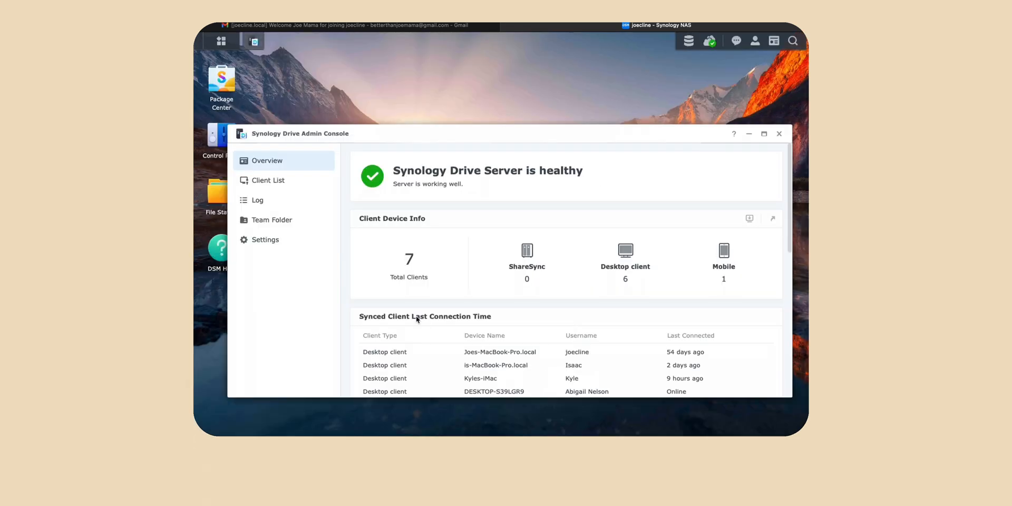
click(272, 219)
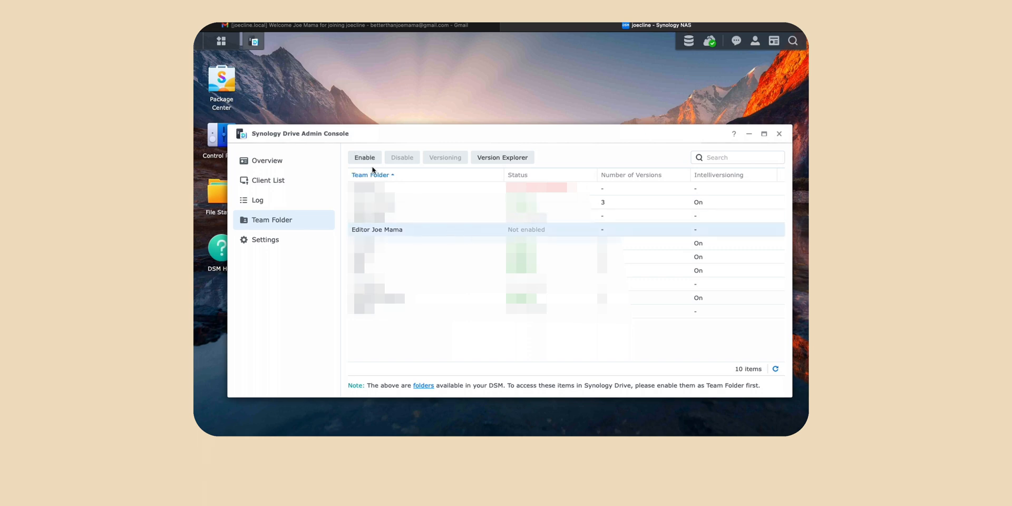
Enable the editor folder as a team folder with 3 maximum versions
click(445, 157)
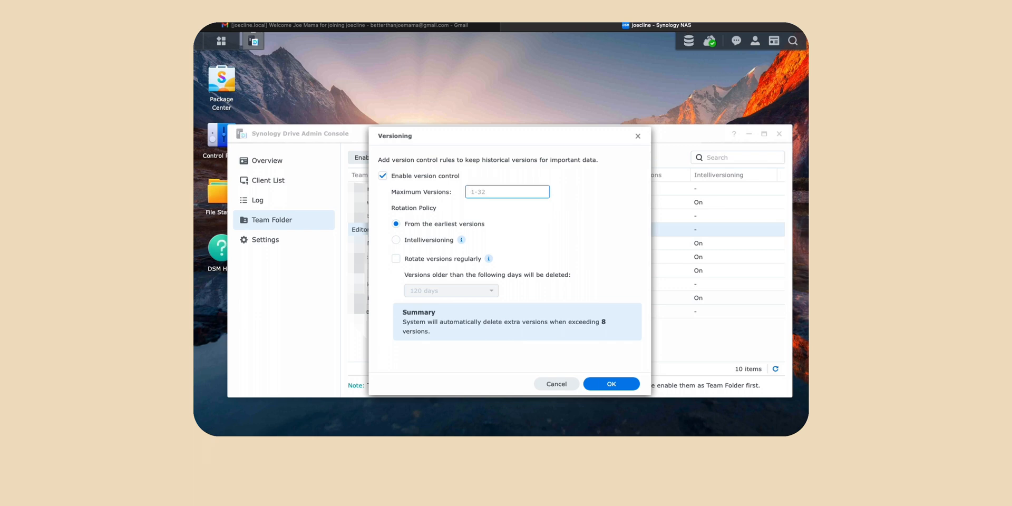
text(3)
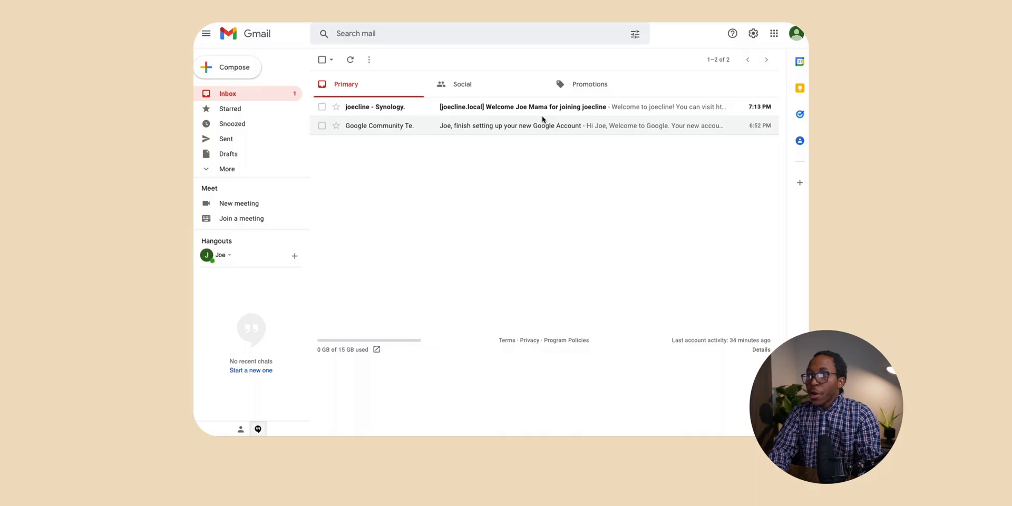
mouse_move(542, 110)
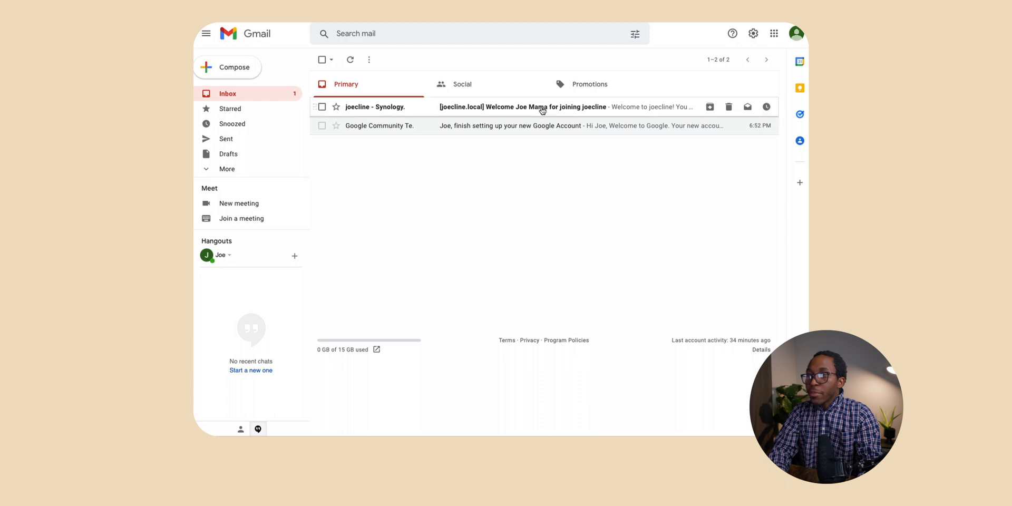
Open the Synology NAS welcome email in the Primary inbox
click(542, 107)
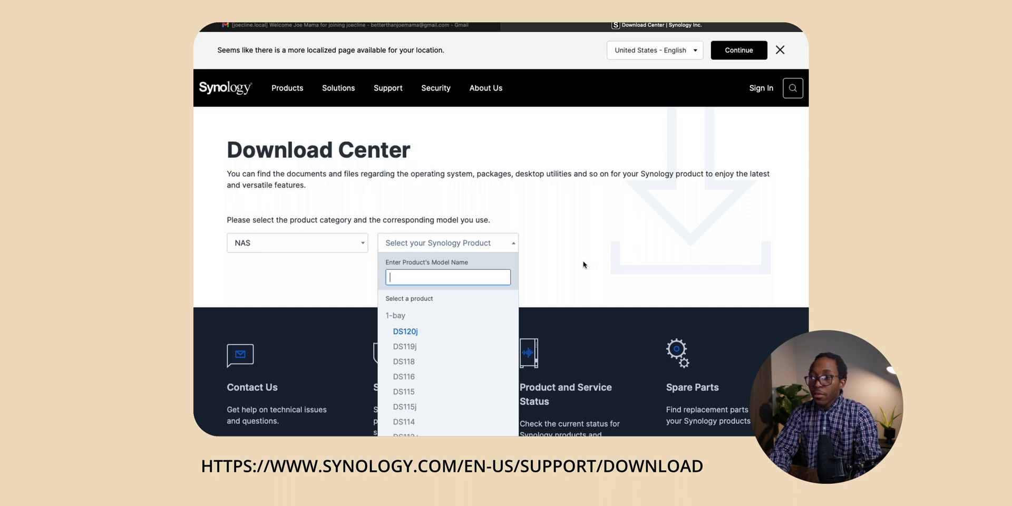
Scroll the DS218+ download page and show its Desktop Utilities list
scroll(down, 3)
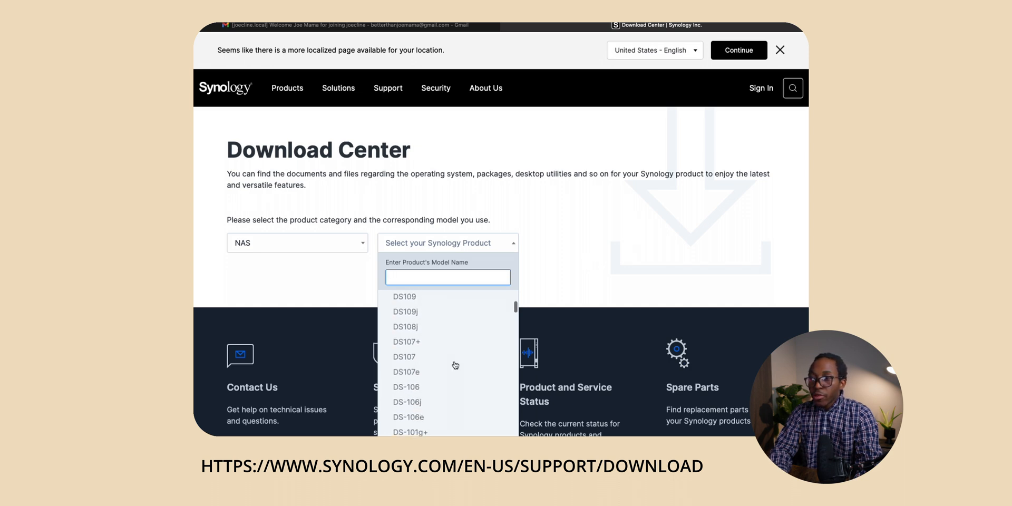
scroll(down, 3)
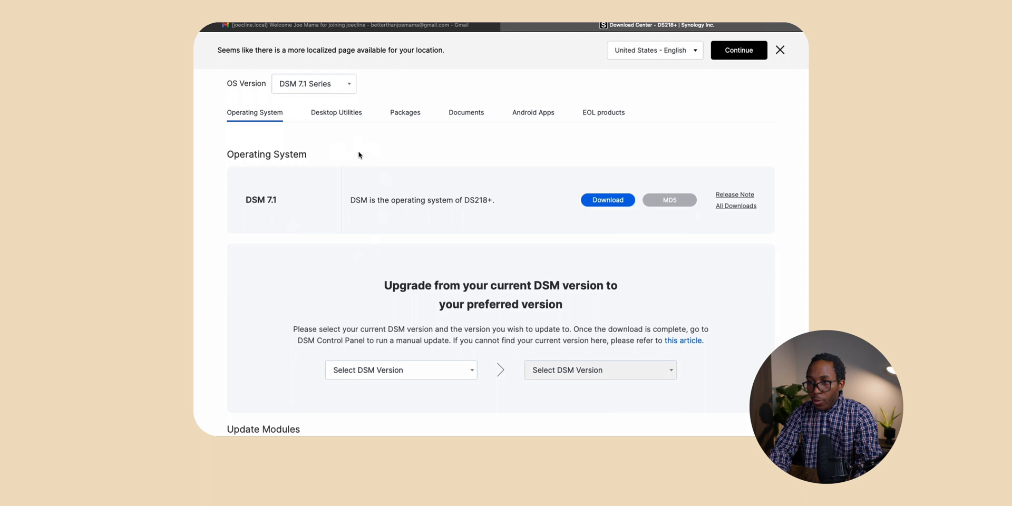
click(336, 112)
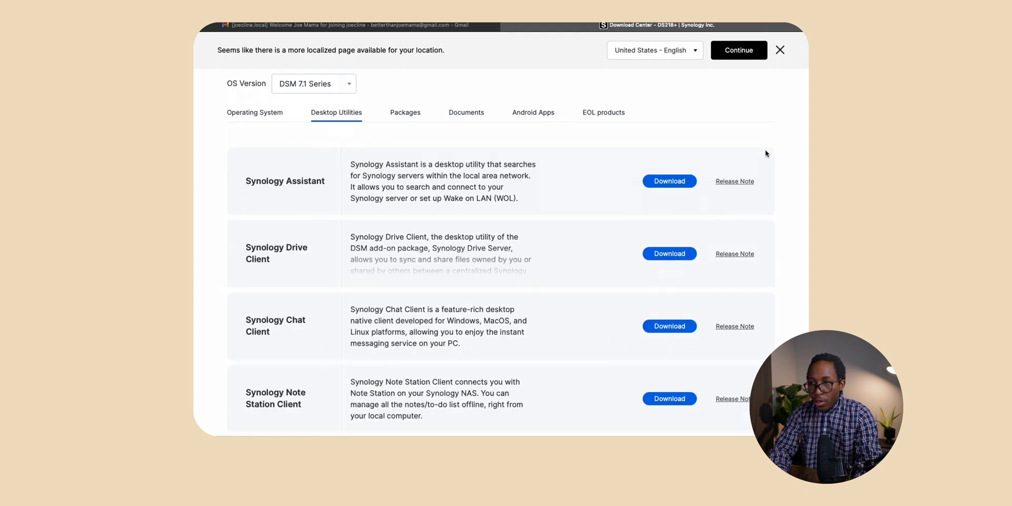
mouse_move(261, 278)
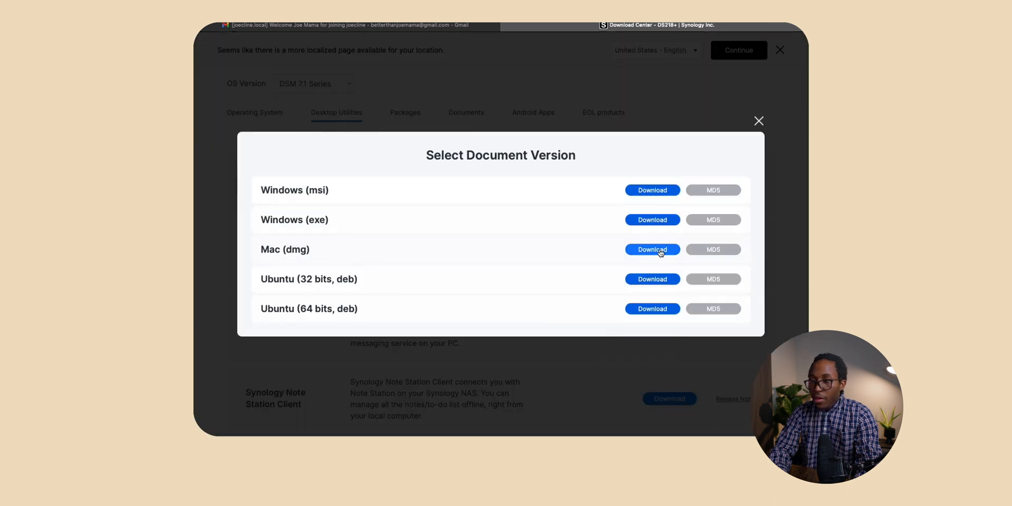
mouse_move(584, 318)
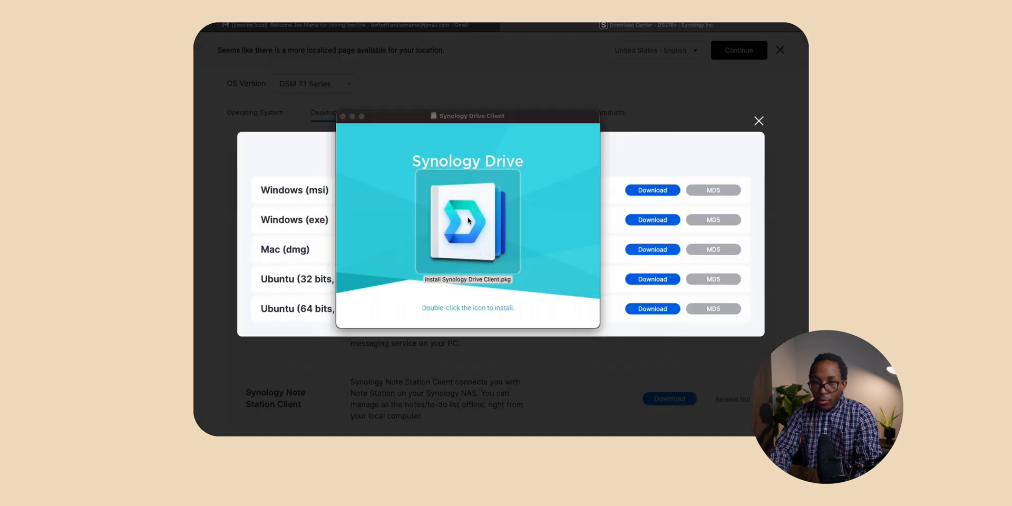
Launch the Synology Drive Client installer package
double_click(468, 222)
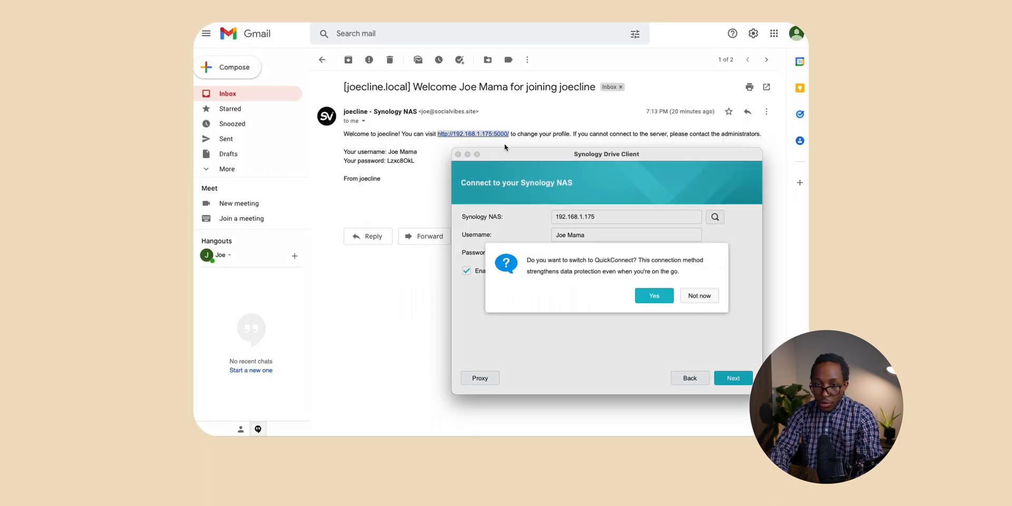
mouse_move(478, 142)
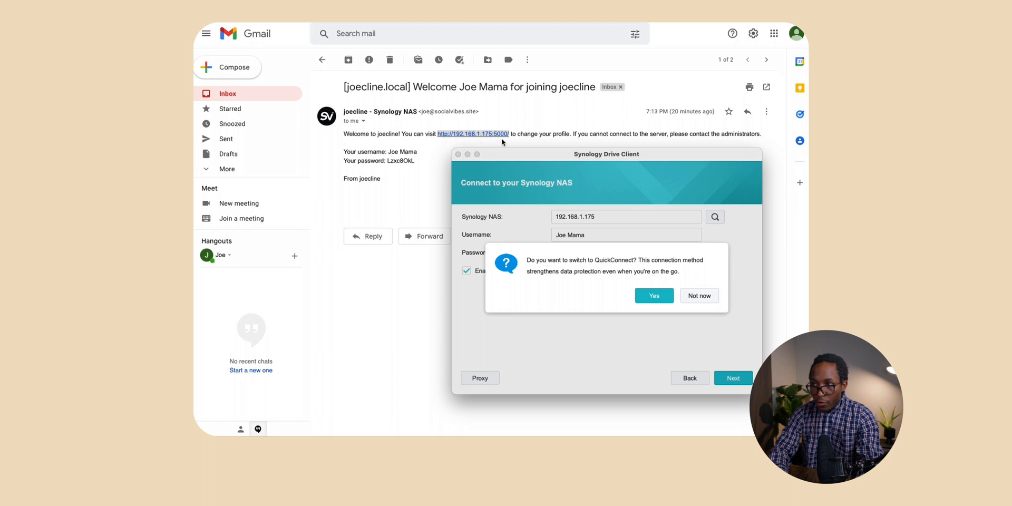
mouse_move(493, 147)
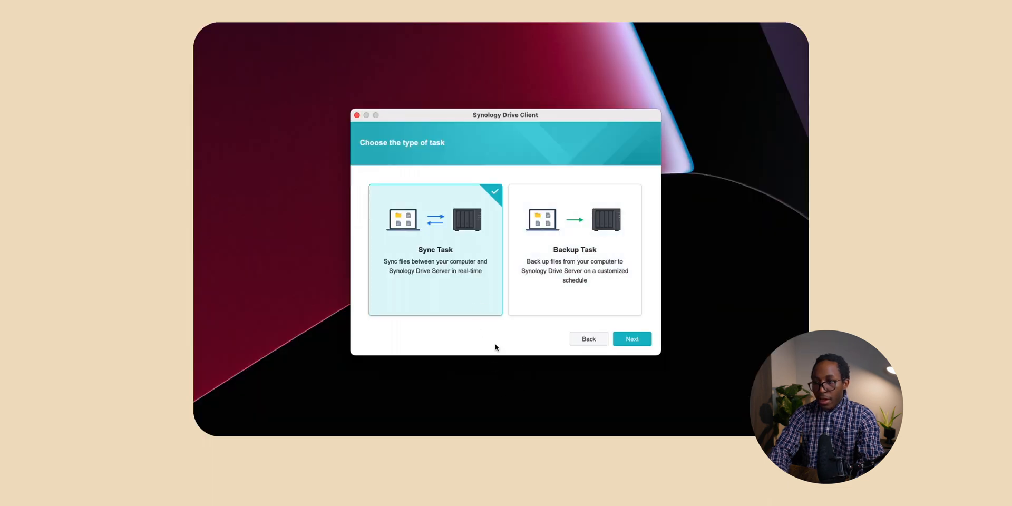
mouse_move(476, 353)
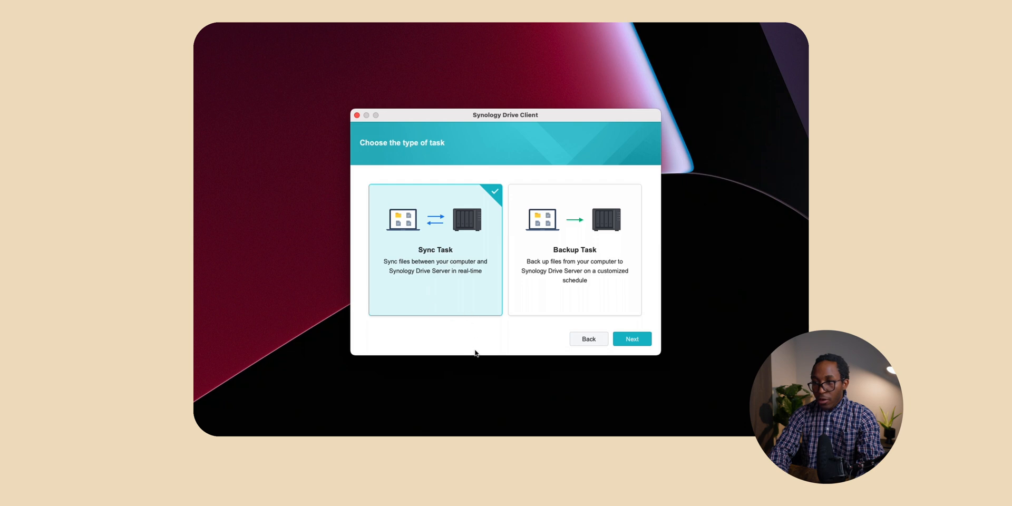
mouse_move(638, 366)
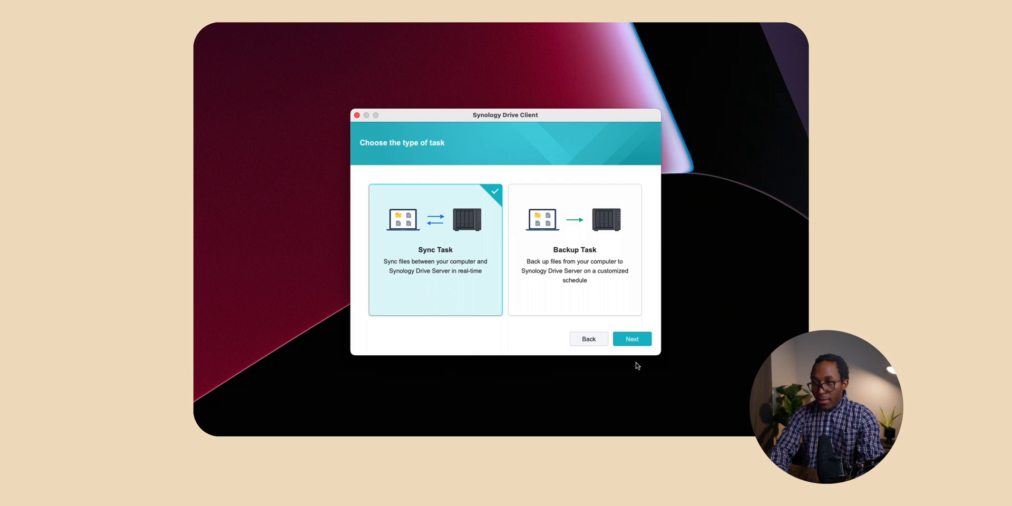
Create a sync task pairing the editor team folder with a local SynologyDrive folder under joemama
click(632, 339)
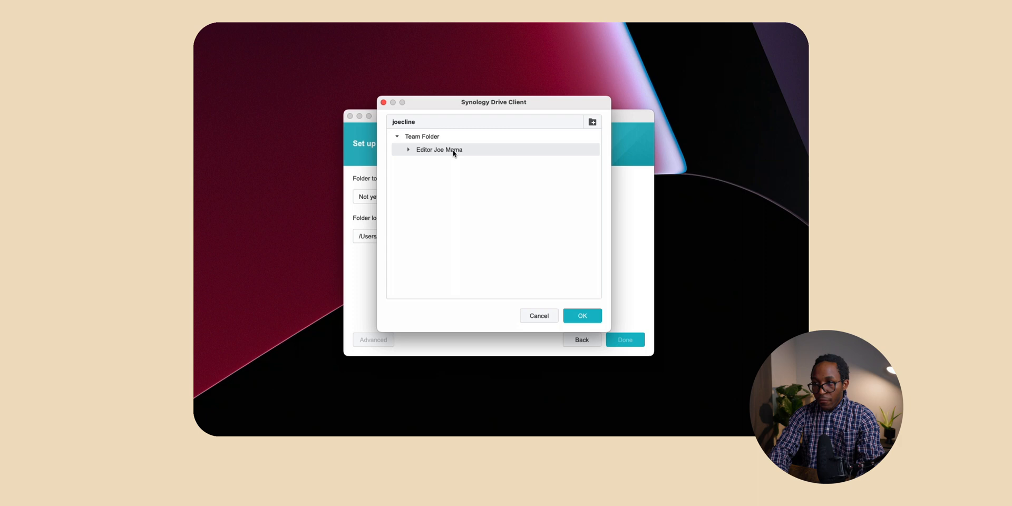
mouse_move(439, 186)
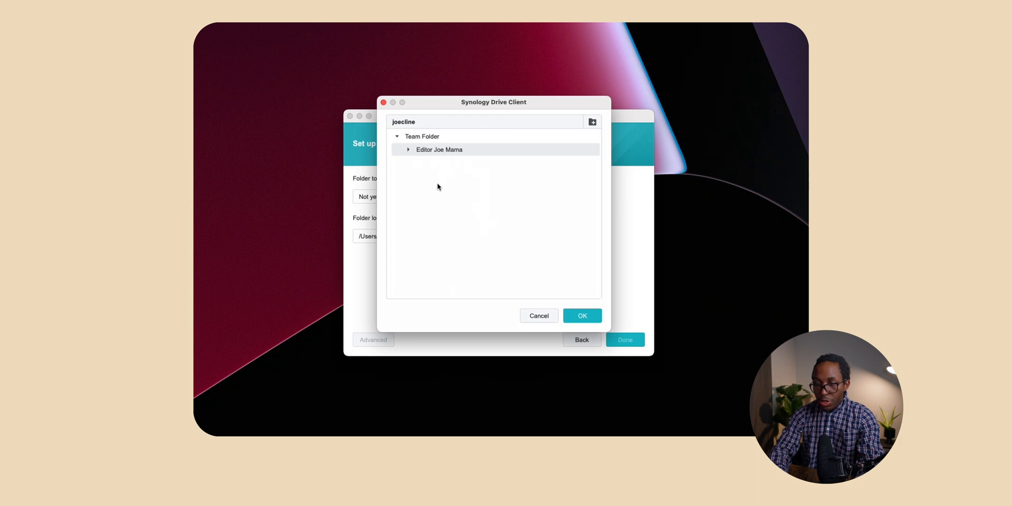
mouse_move(477, 261)
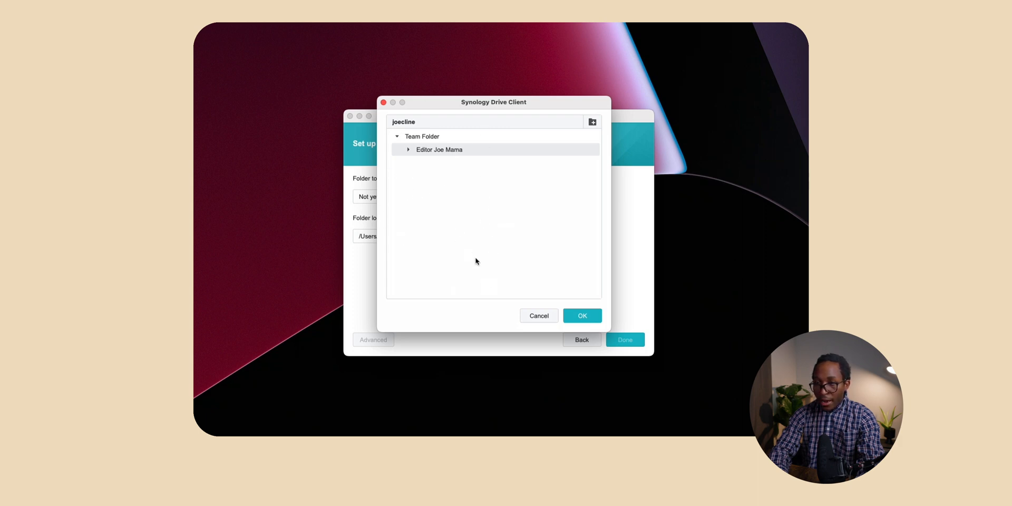
click(582, 316)
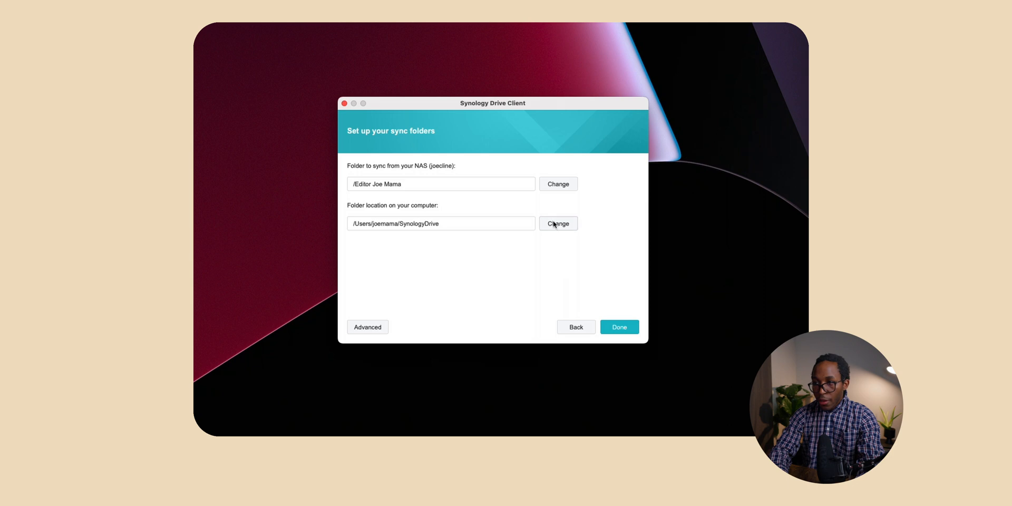
click(557, 223)
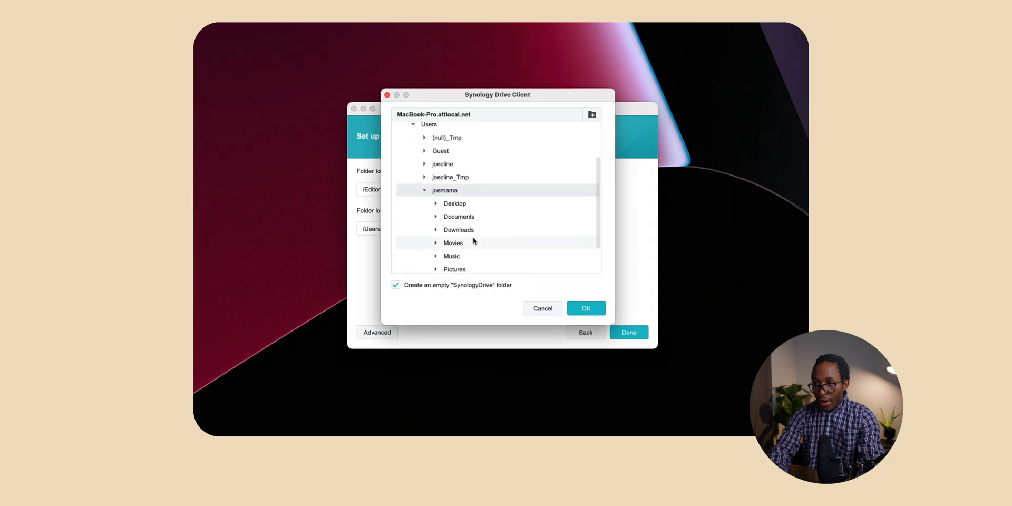
scroll(down, 3)
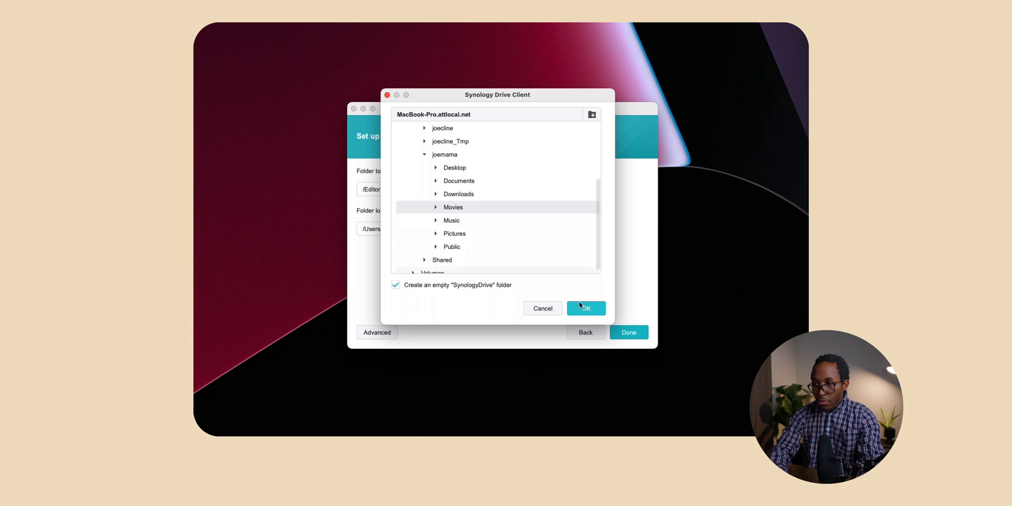
click(586, 308)
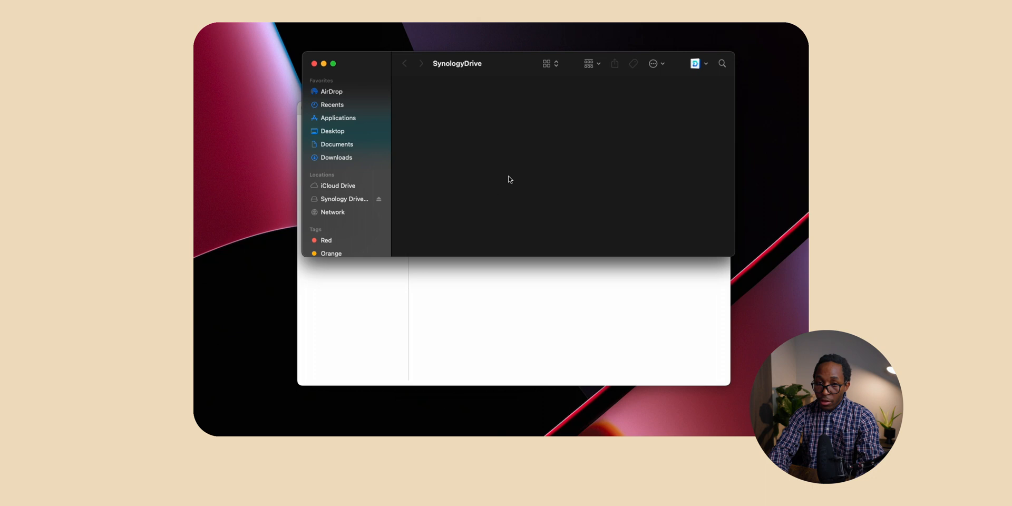